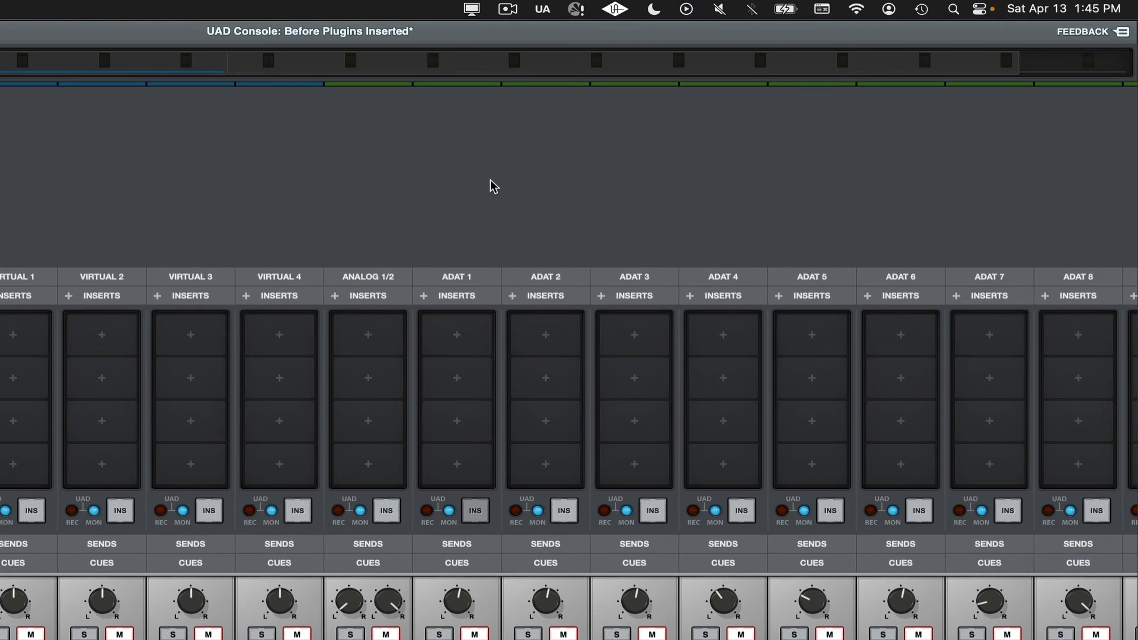
Set the macOS system sound output to Universal Audio Thunderbolt from the menu bar.
left_click(719, 9)
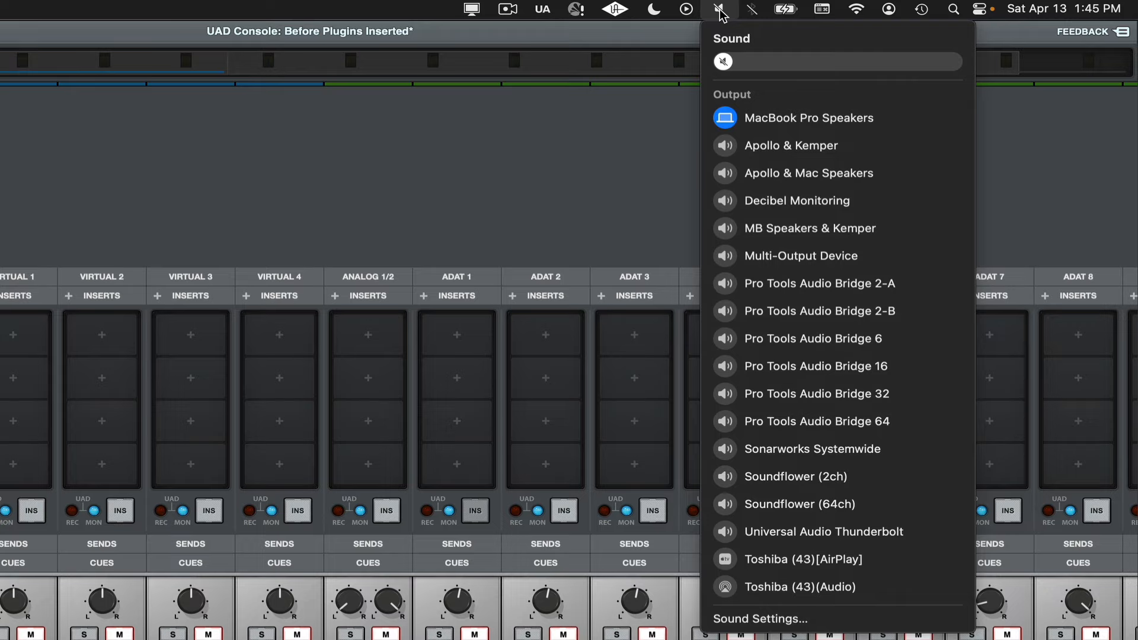
left_click(823, 531)
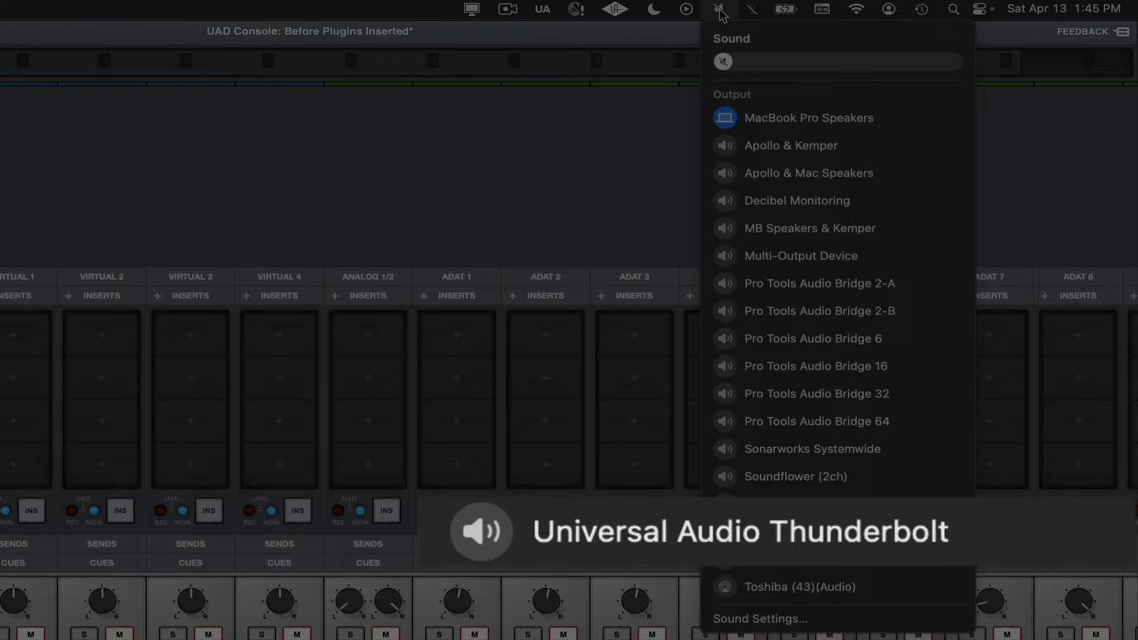
mouse_move(809, 504)
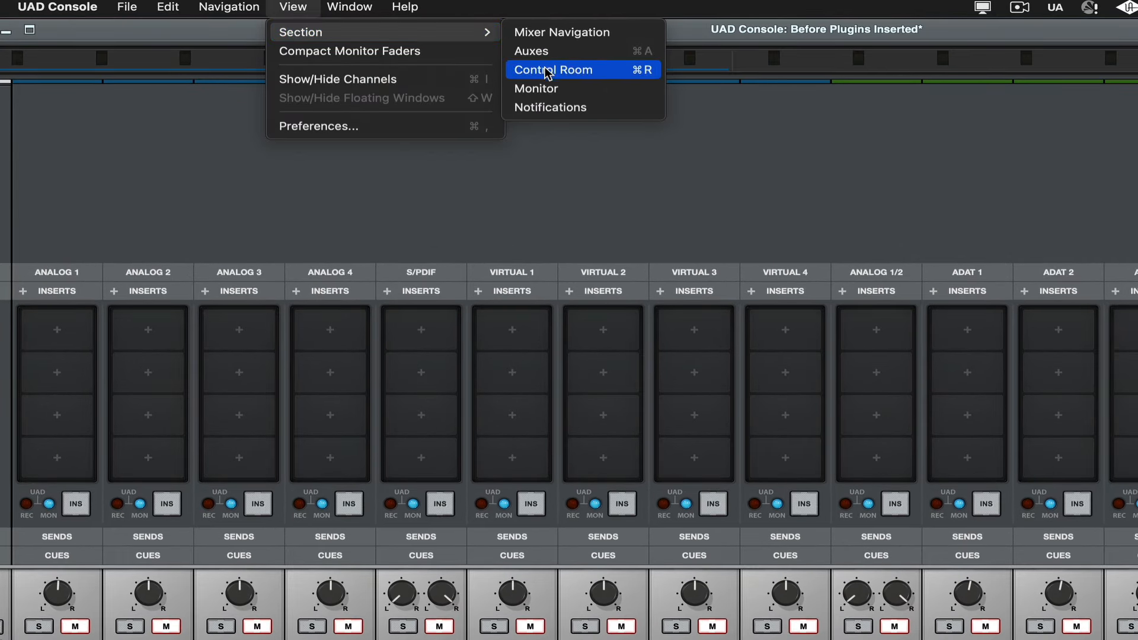
Reveal the Control Room monitoring section in UAD Console.
left_click(552, 70)
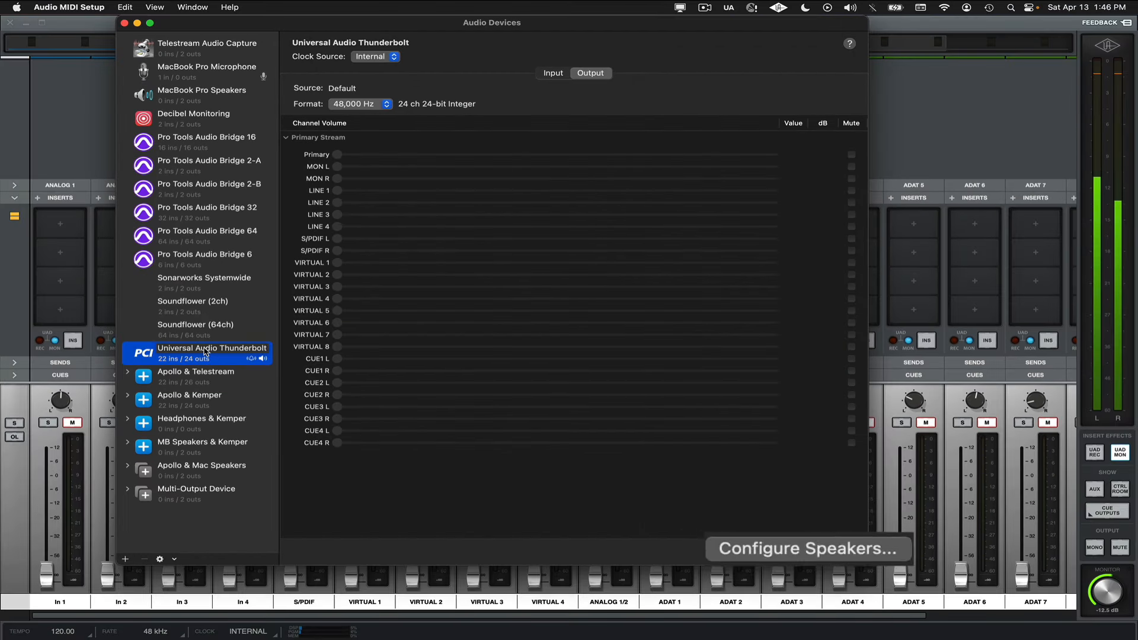
mouse_move(808, 549)
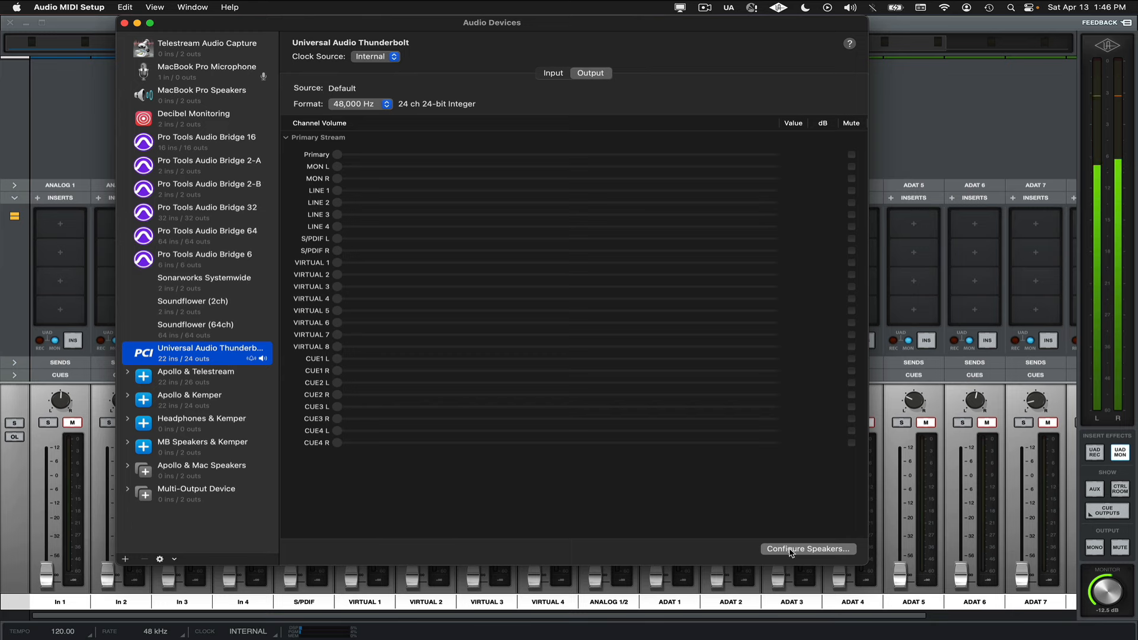
Open Configure Speakers for the Universal Audio Thunderbolt output.
left_click(807, 548)
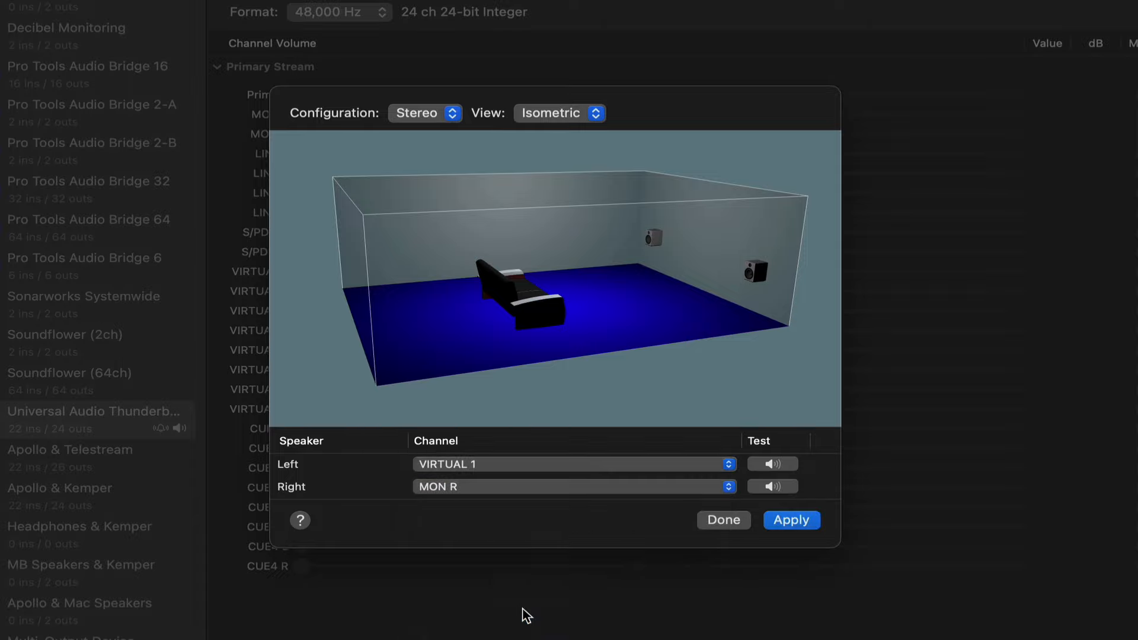
Assign the right speaker to VIRTUAL 2 and apply the stereo configuration.
left_click(573, 486)
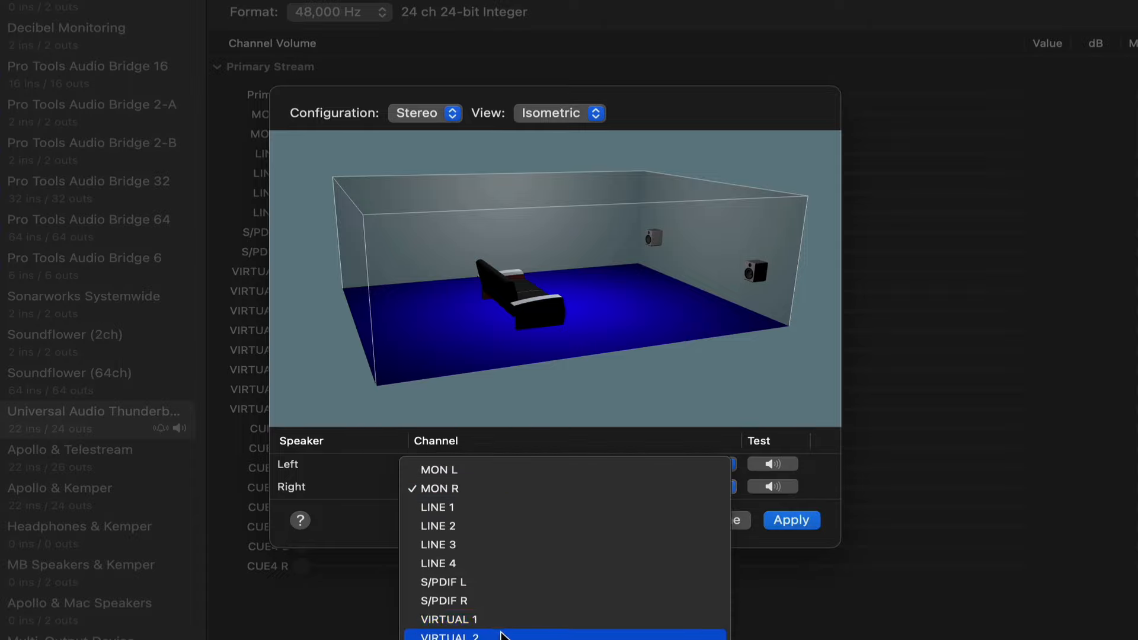
left_click(449, 634)
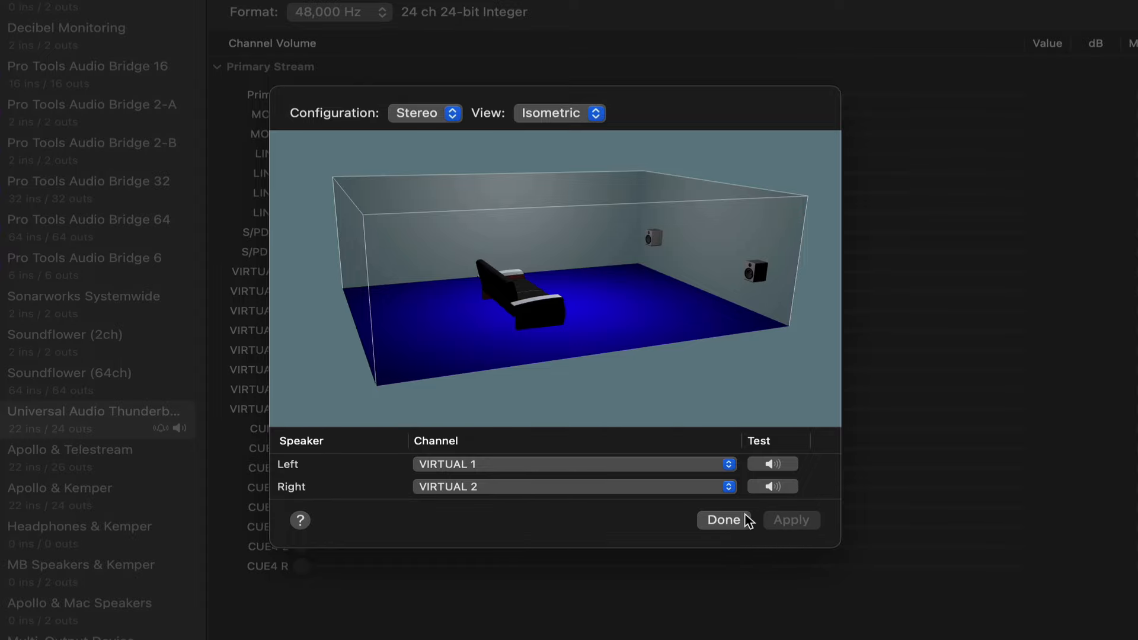
left_click(723, 520)
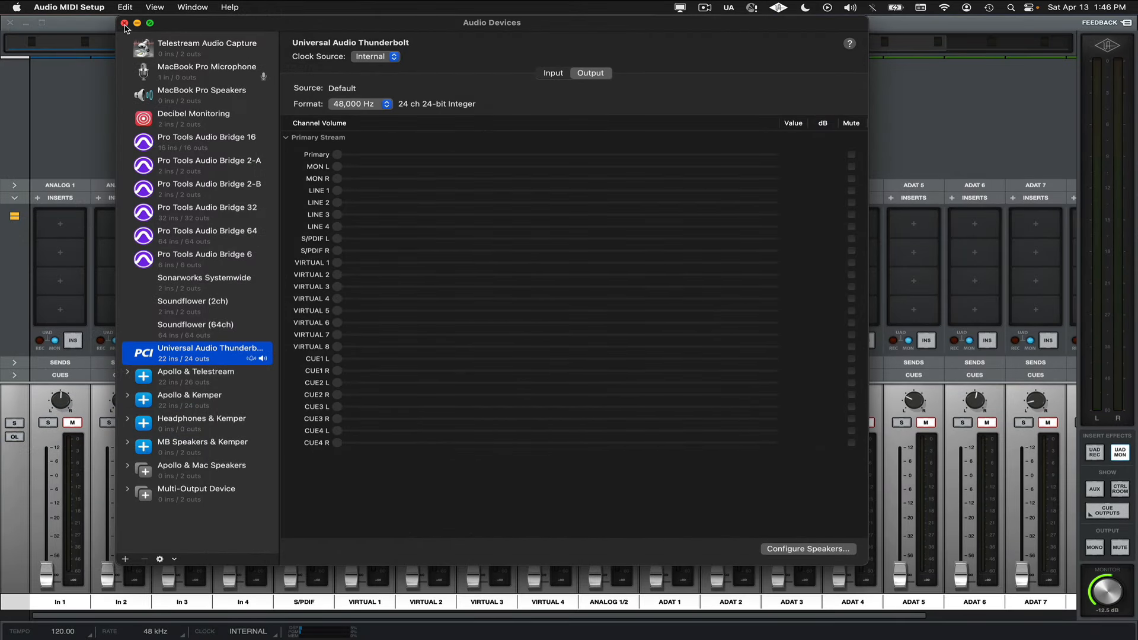
Close Audio MIDI Setup and scroll the UAD Console mixer to the VIRTUAL channels.
left_click(124, 23)
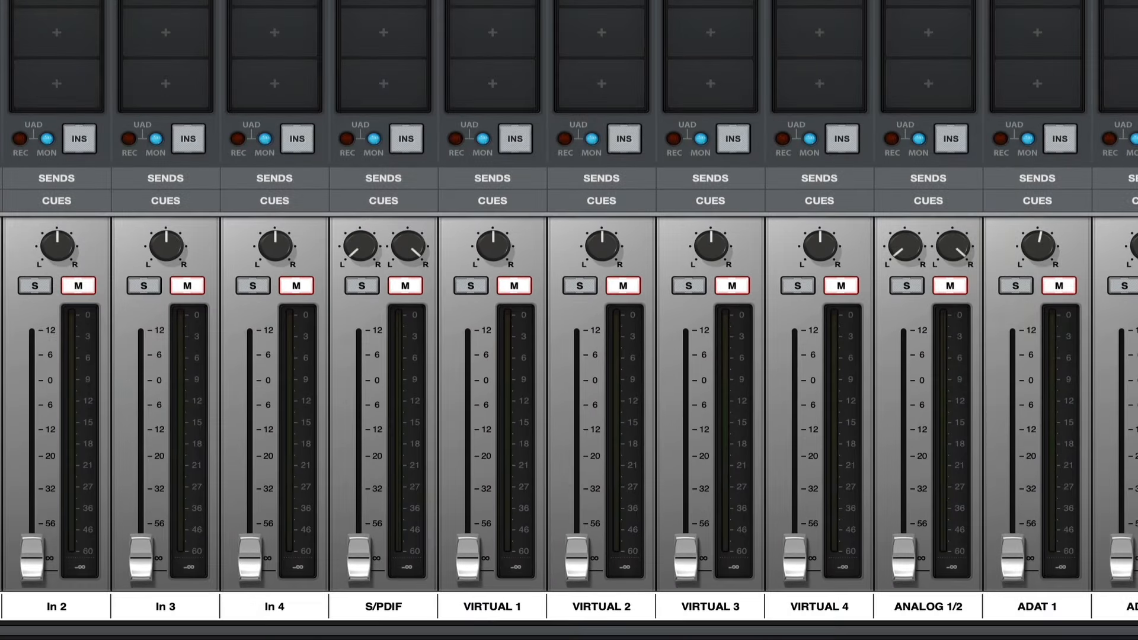
mouse_move(497, 246)
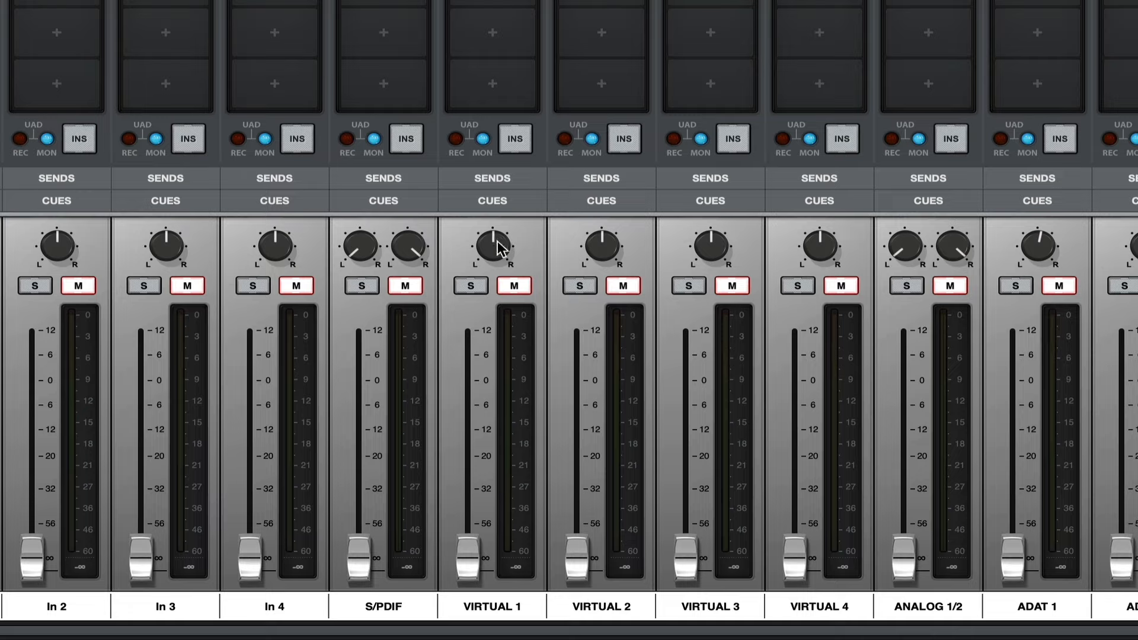
mouse_move(555, 266)
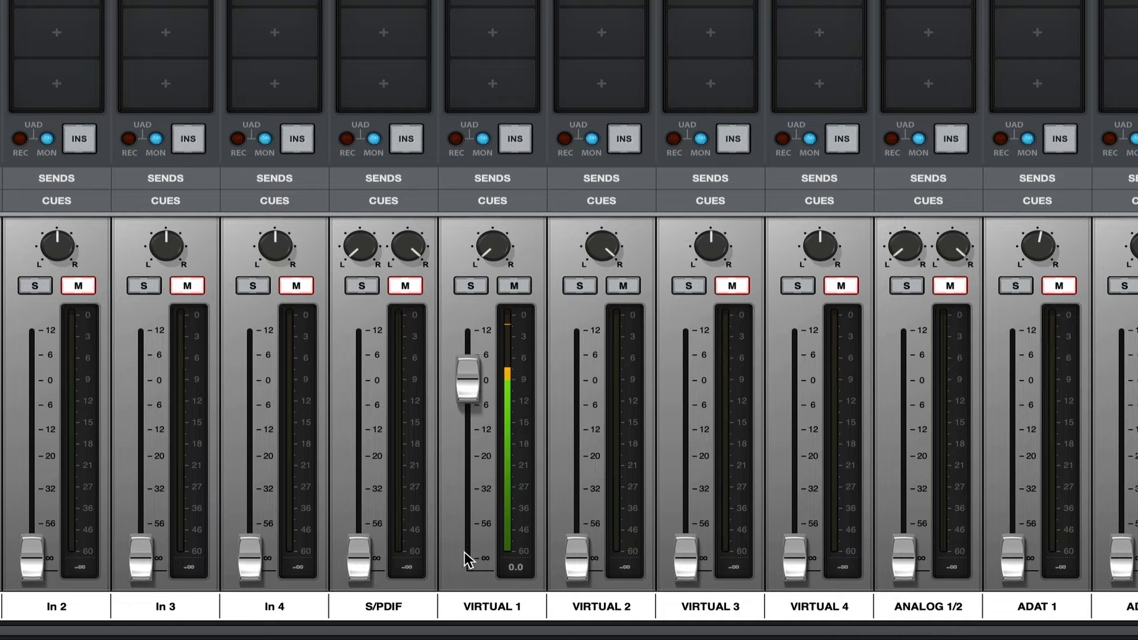
scroll("right", 3)
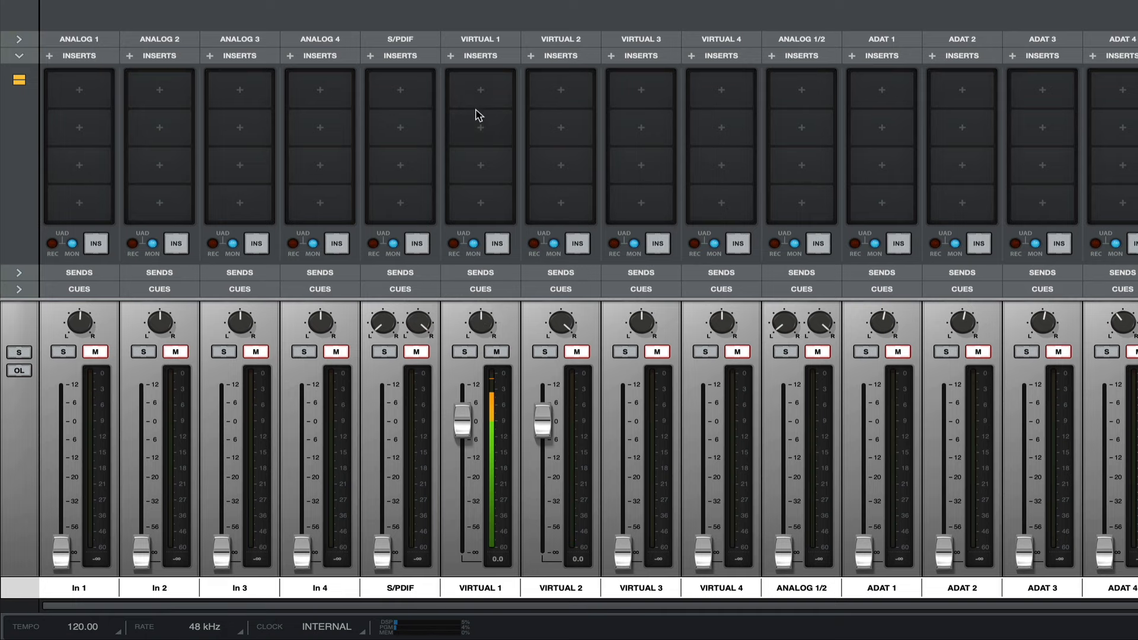
Open the plug-in chooser for VIRTUAL 1's first insert slot.
left_click(478, 90)
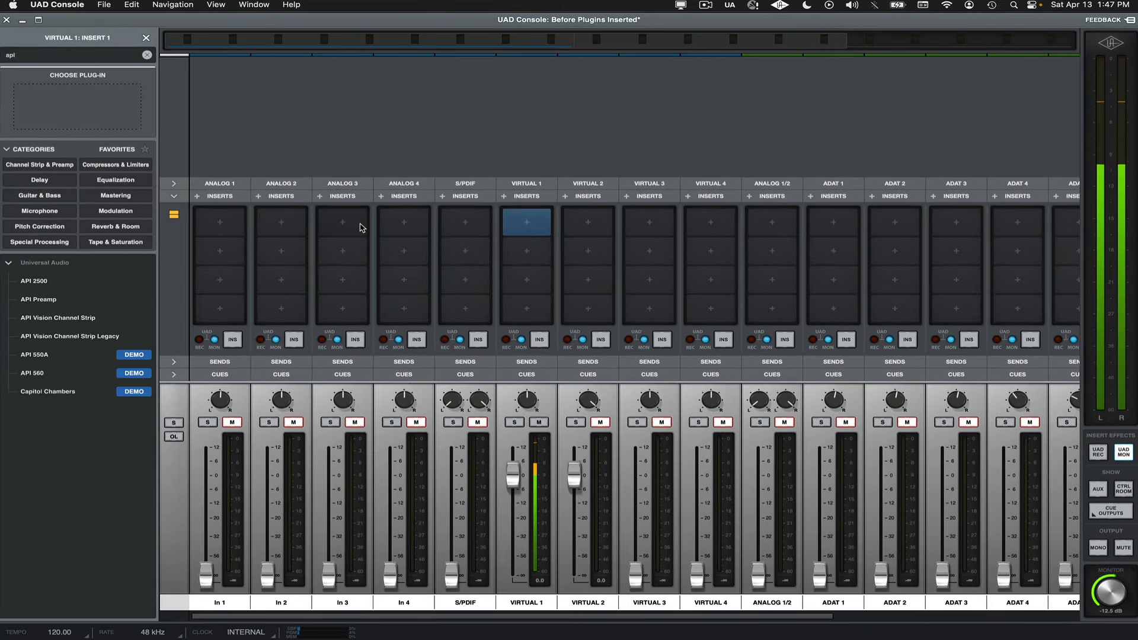